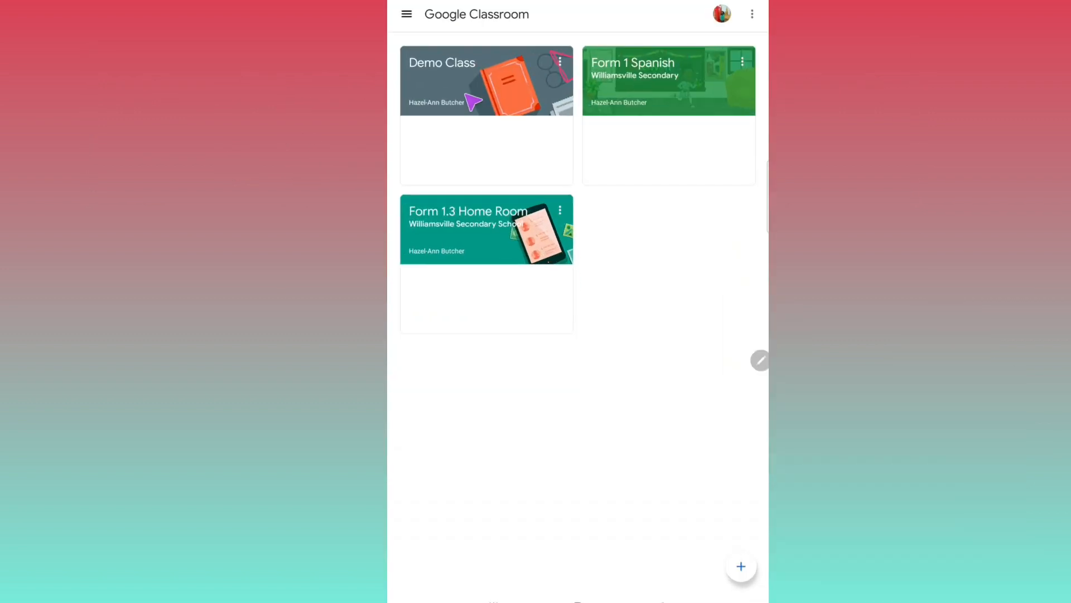
Step: Enter Demo Class and show its Classwork list with the Week 1 assignments
{"action": "left_click", "coordinate": [442, 62]}
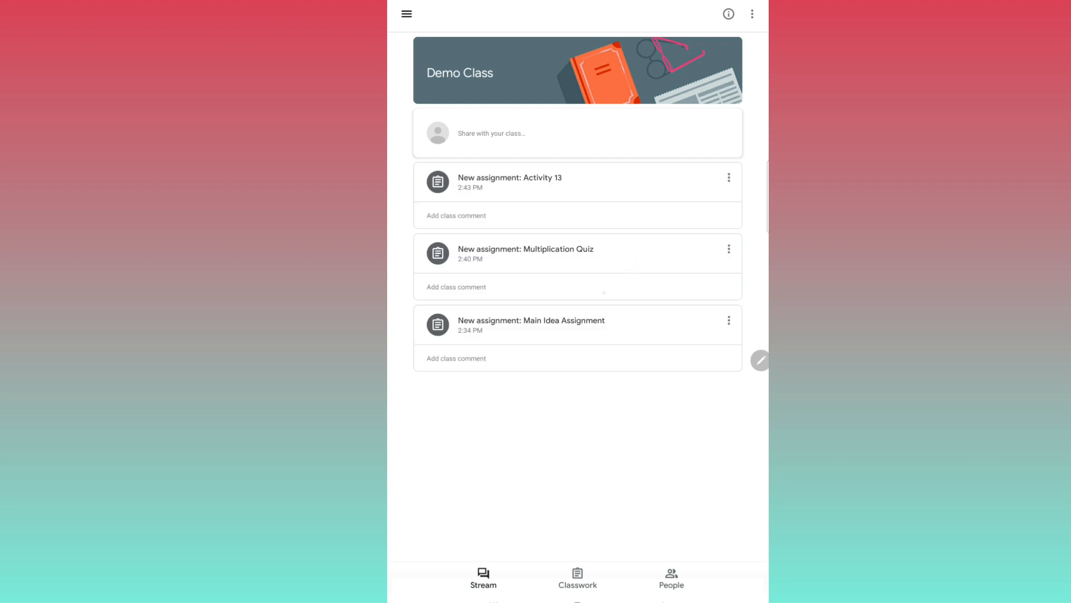
{"action": "left_click", "coordinate": [577, 577]}
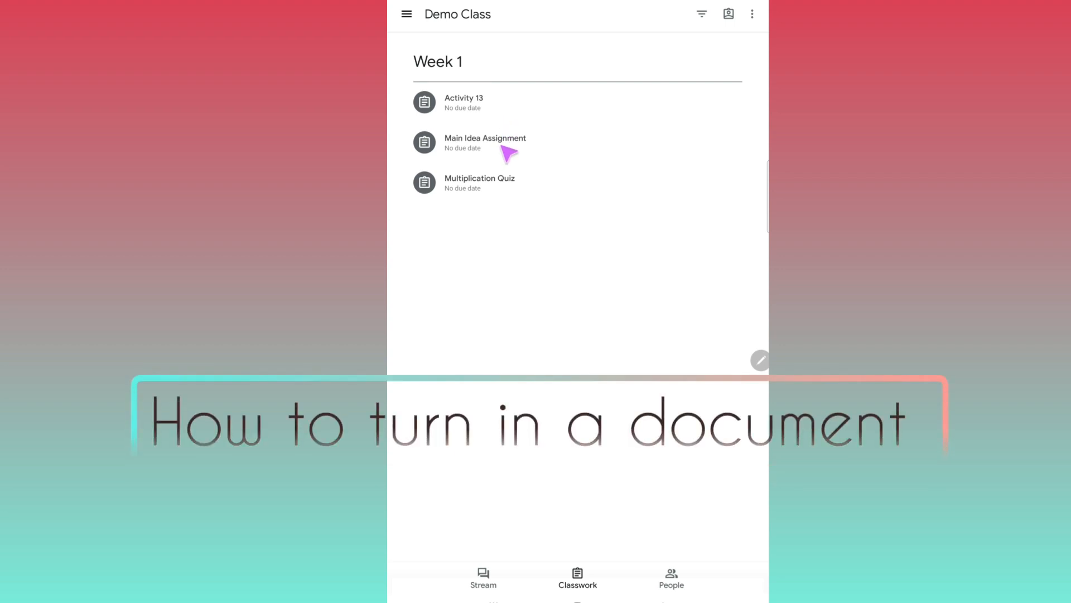
Step: Open Main Idea Assignment's attached Main Idea Graphic Organizer document
{"action": "left_click", "coordinate": [485, 142]}
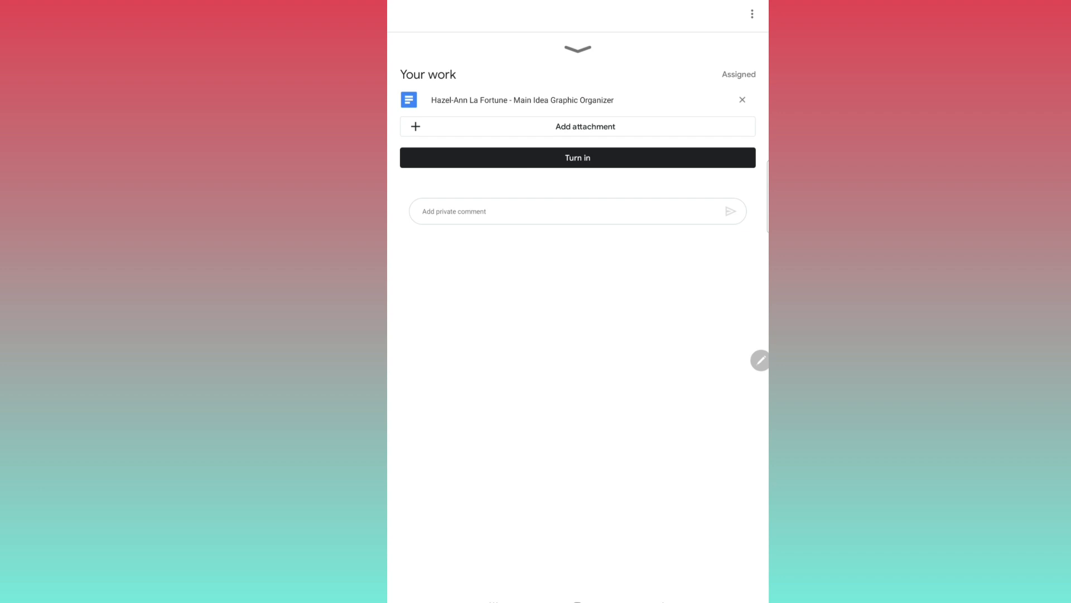
{"action": "left_click", "coordinate": [522, 99]}
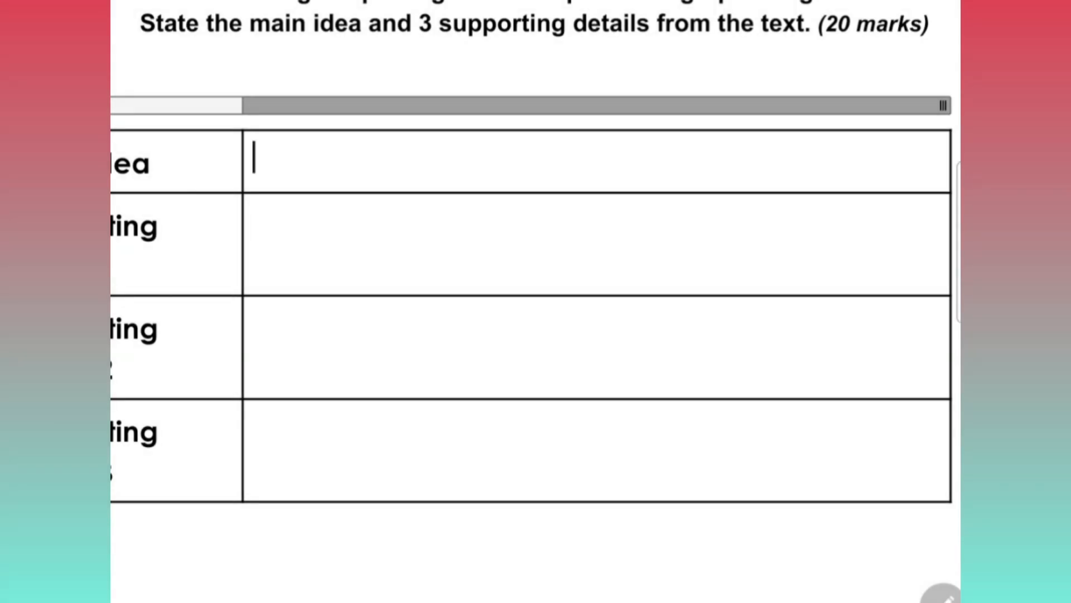
{"action": "type", "text": "Cooking"}
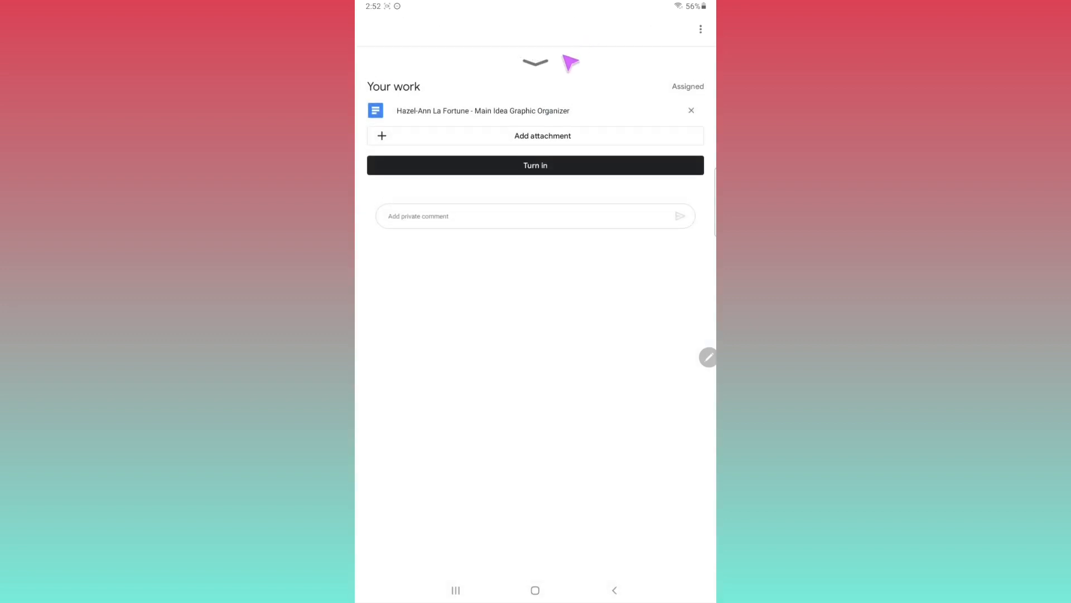
{"action": "mouse_move", "coordinate": [534, 132]}
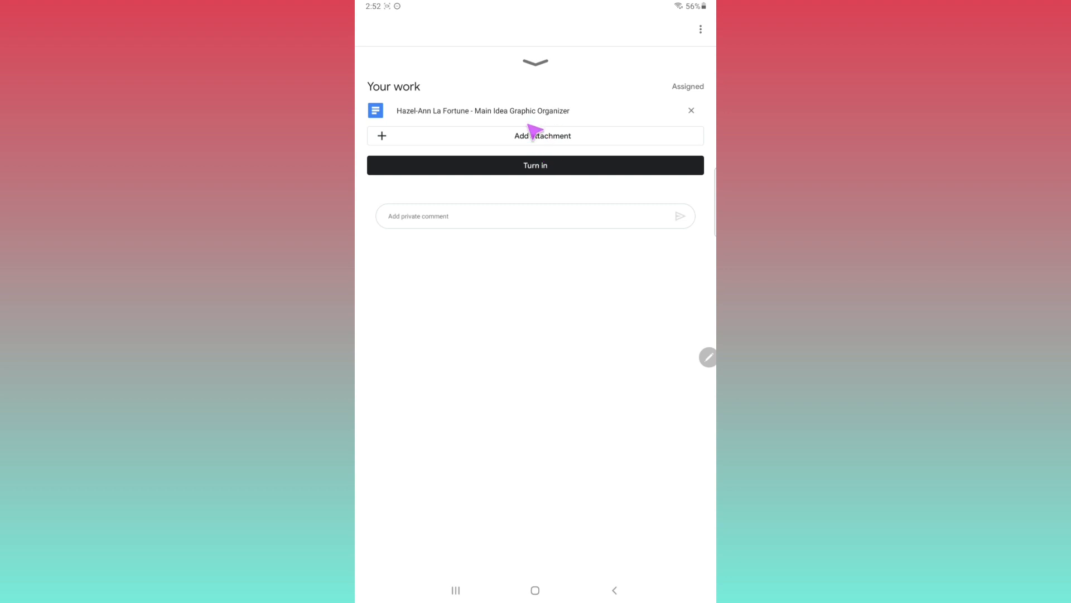
Step: Turn in the Main Idea Assignment and confirm the submission
{"action": "left_click", "coordinate": [535, 165]}
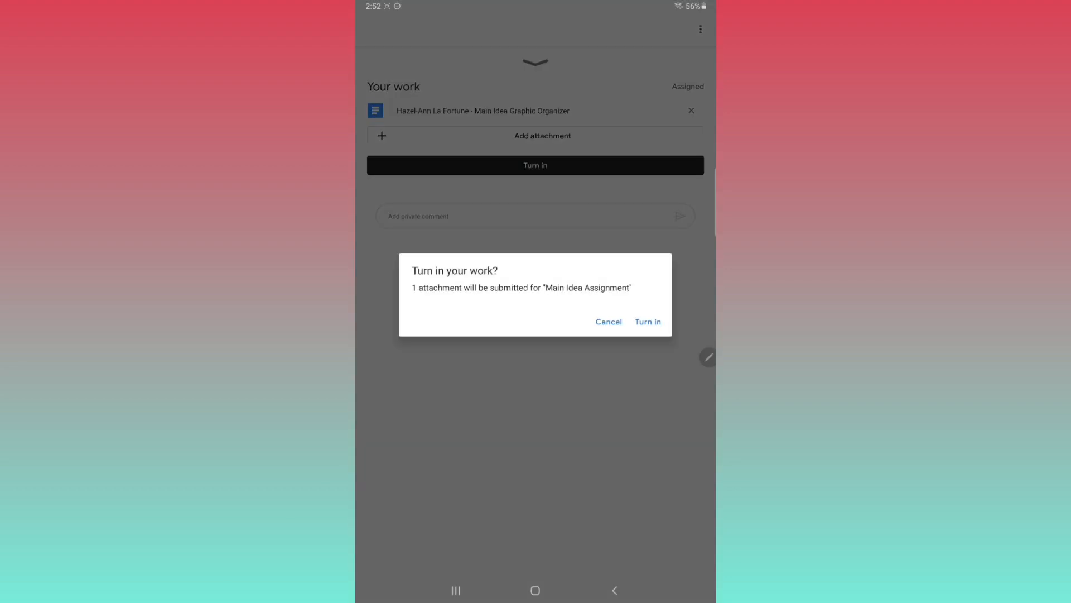
{"action": "left_click", "coordinate": [647, 321]}
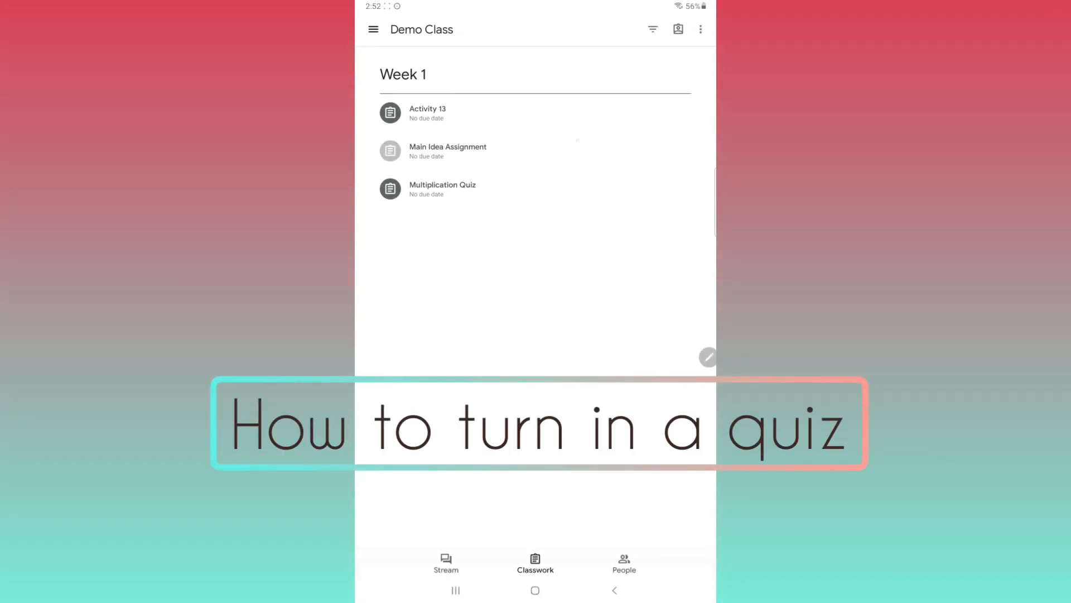
Step: Open the Multiplication Quiz assignment's attached Google Form
{"action": "left_click", "coordinate": [443, 189]}
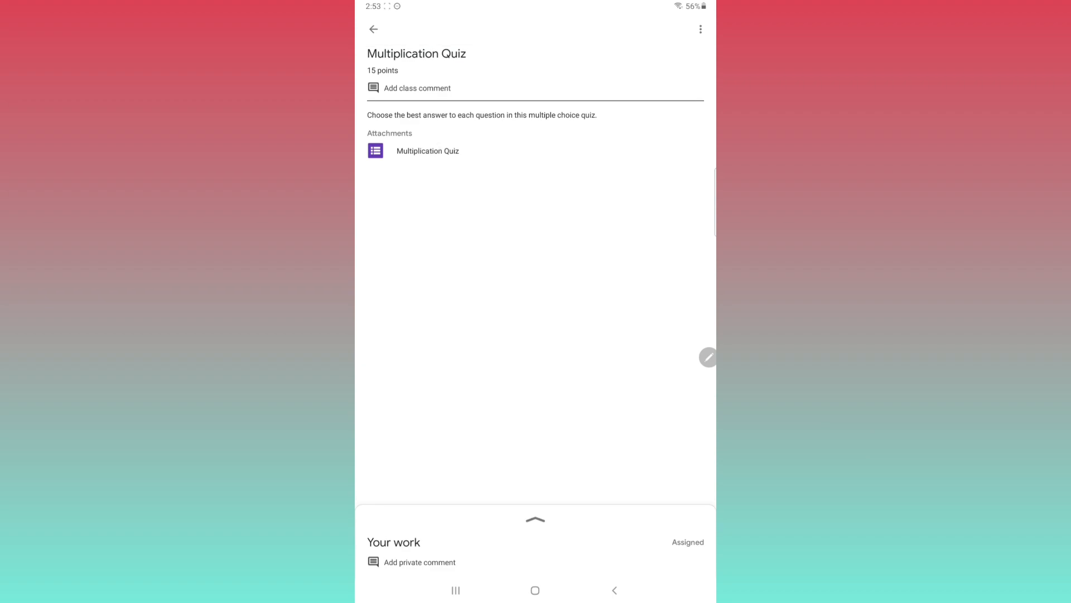
{"action": "left_click", "coordinate": [427, 151]}
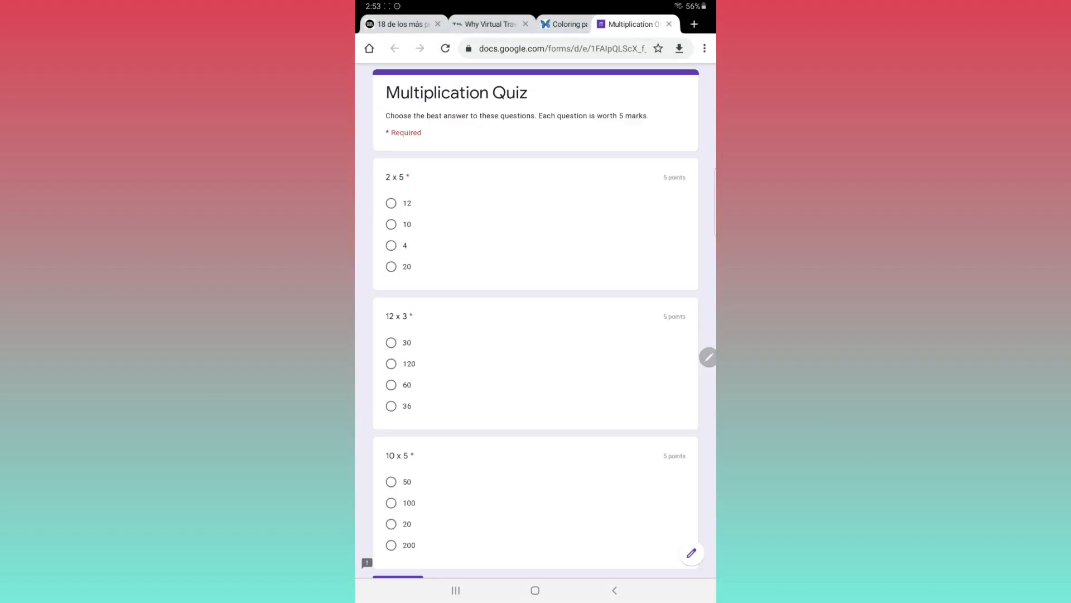
Step: Leave the Multiplication Quiz form and return to its Your work panel in Classroom
{"action": "left_click", "coordinate": [392, 224]}
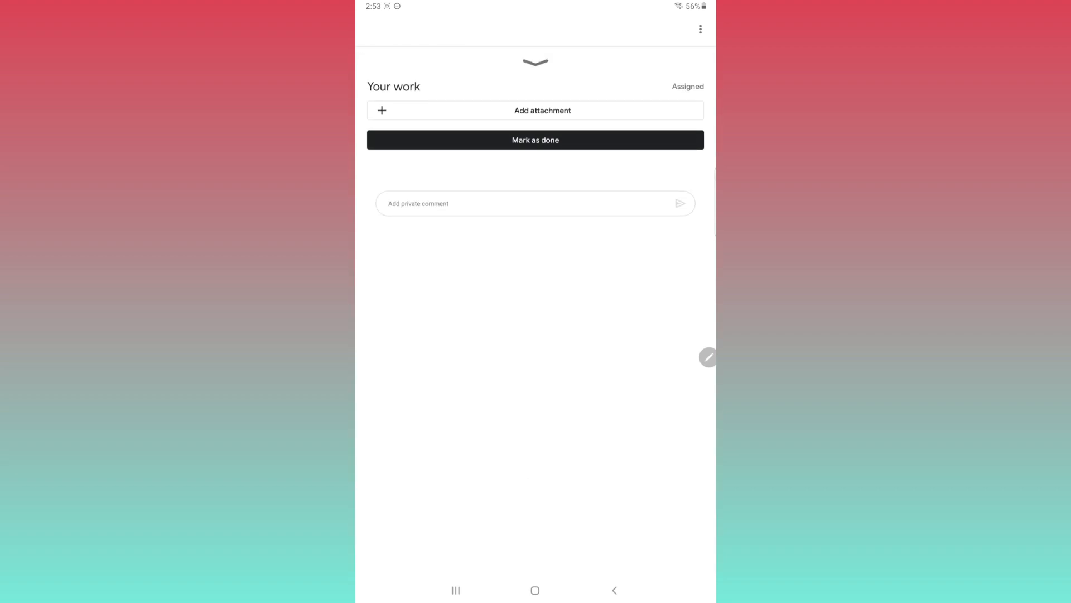
Step: Mark the Multiplication Quiz as done and go back to the Week 1 classwork list
{"action": "left_click", "coordinate": [536, 141]}
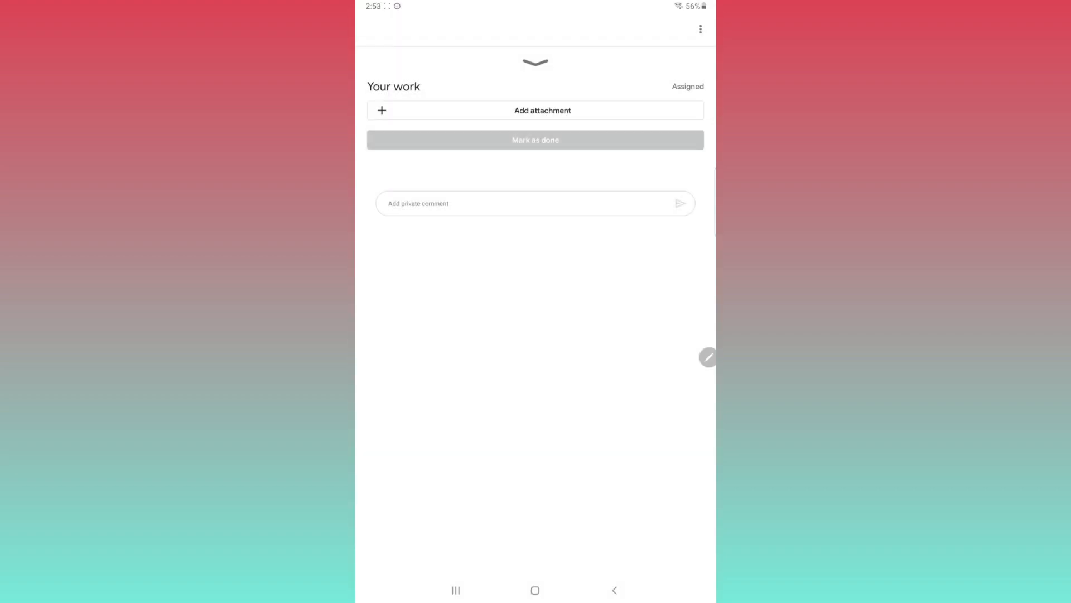
{"action": "left_click", "coordinate": [534, 140]}
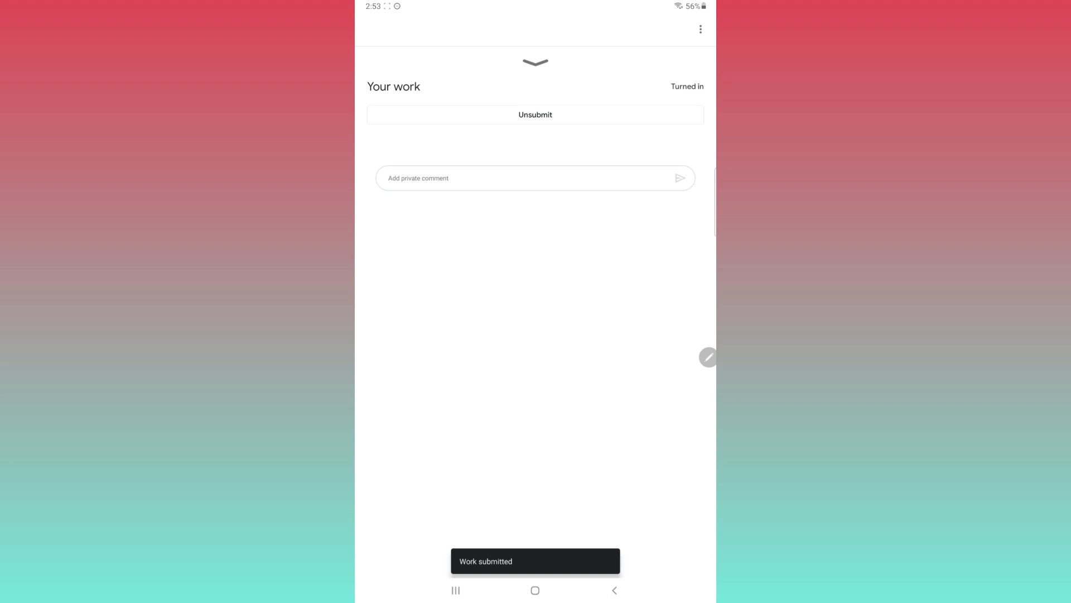
{"action": "left_click", "coordinate": [614, 590]}
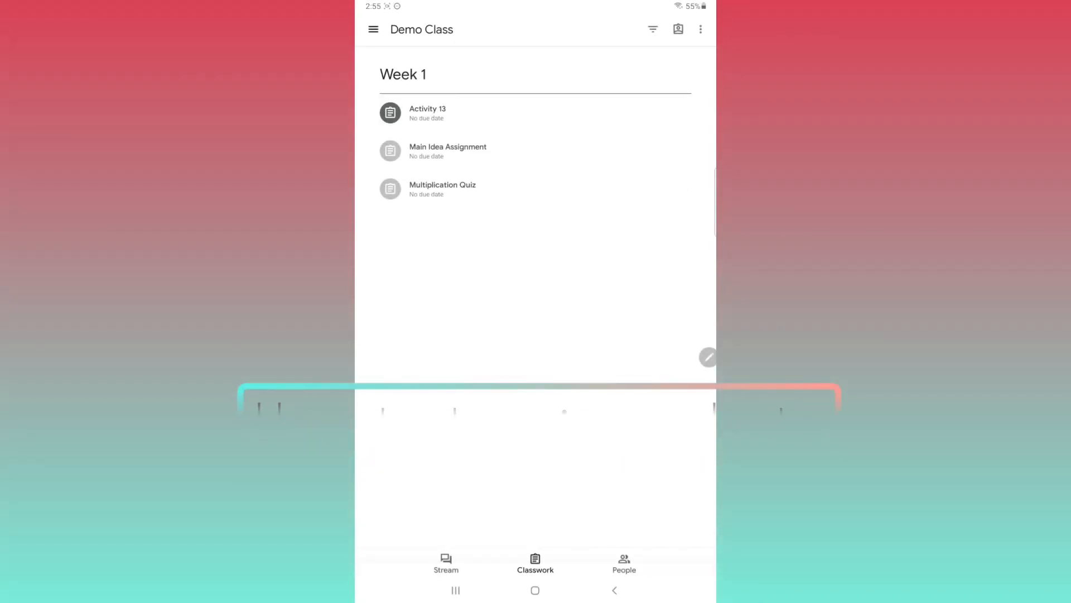
Step: Open Activity 13's Your work area and choose Take photo as the attachment
{"action": "left_click", "coordinate": [428, 112]}
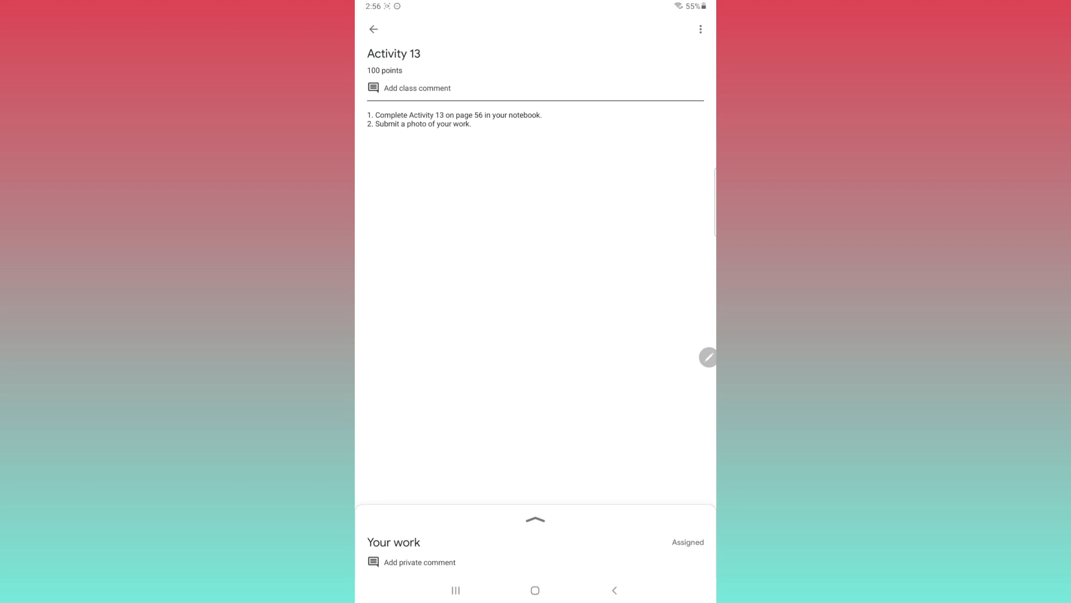
{"action": "left_click", "coordinate": [535, 518]}
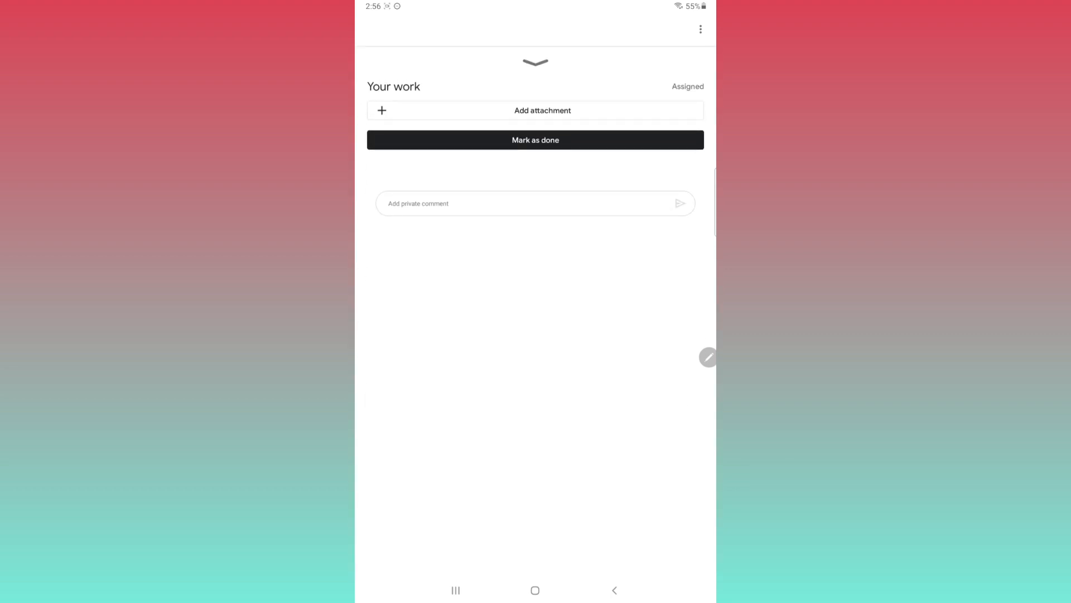
{"action": "left_click", "coordinate": [535, 110]}
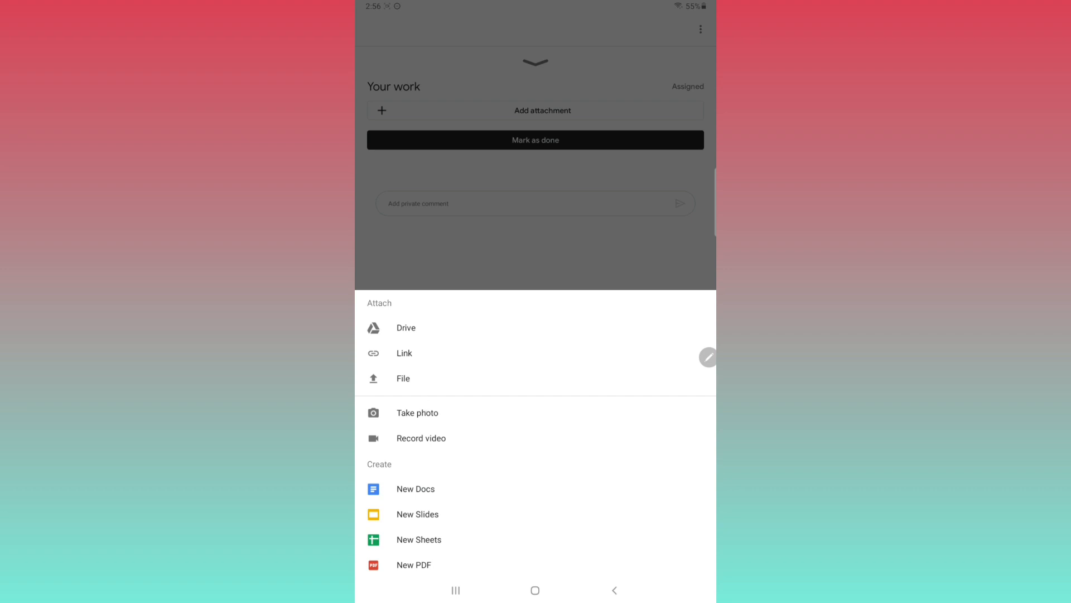
{"action": "left_click", "coordinate": [417, 412]}
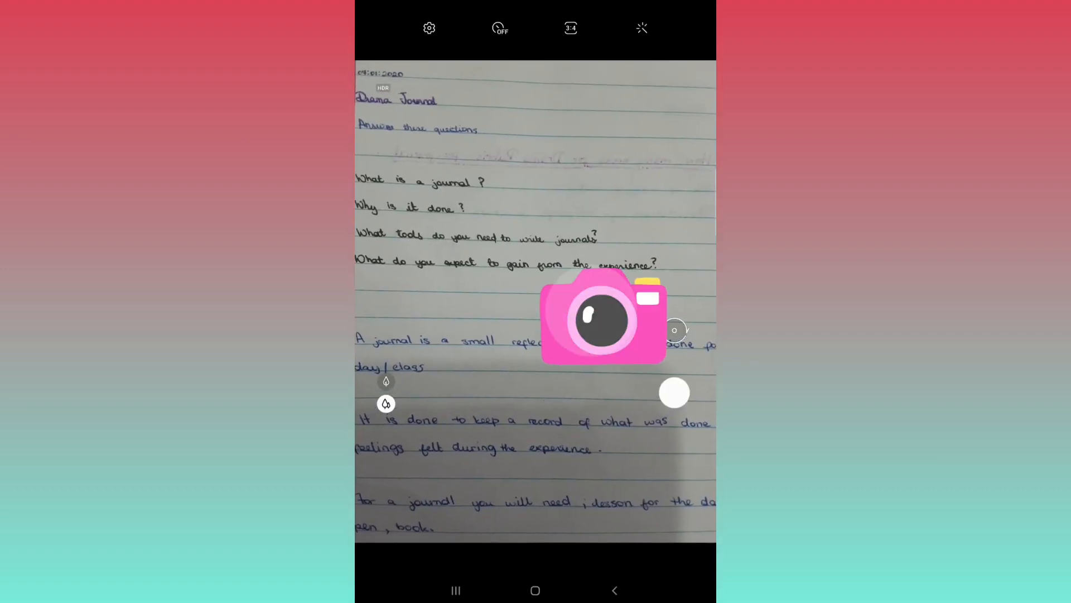
Step: Photograph the handwritten notebook page to attach it to Activity 13
{"action": "left_click", "coordinate": [674, 392]}
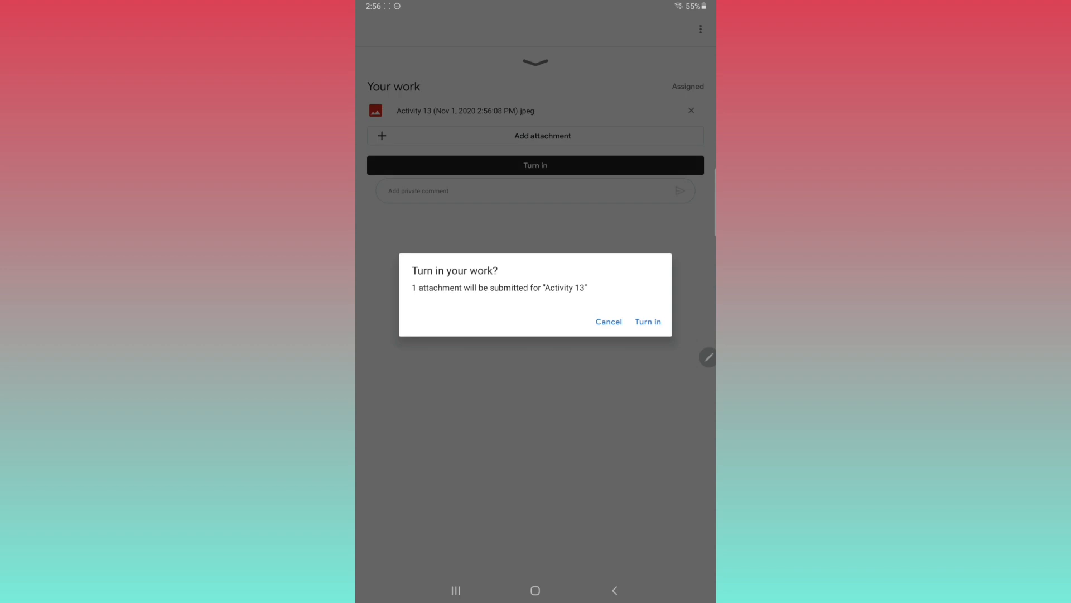
Step: Confirm turning in Activity 13 with its one photo attachment
{"action": "left_click", "coordinate": [648, 321]}
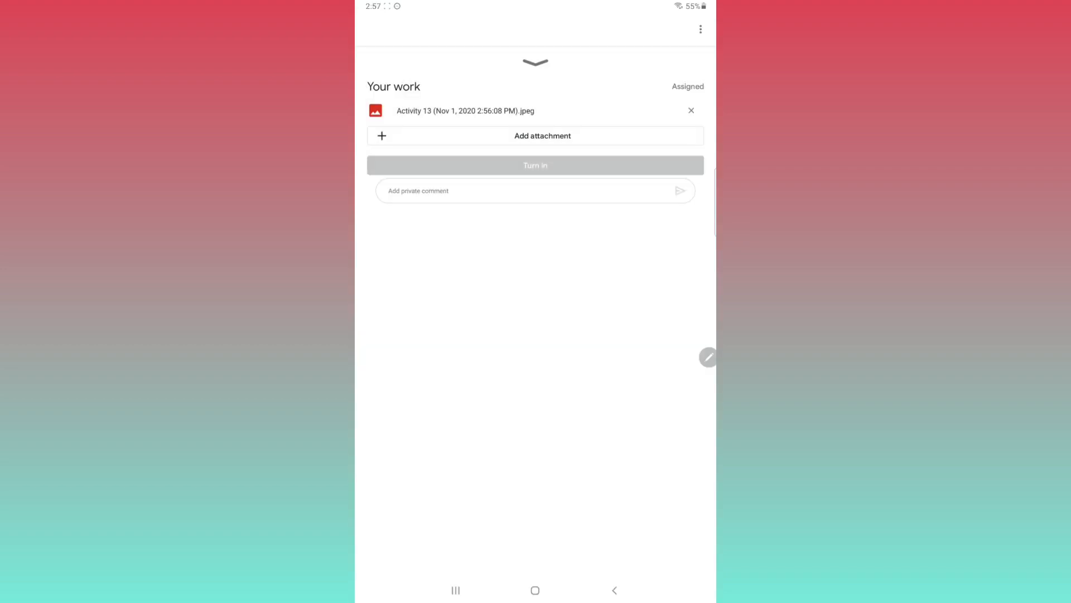
{"action": "left_click", "coordinate": [535, 165]}
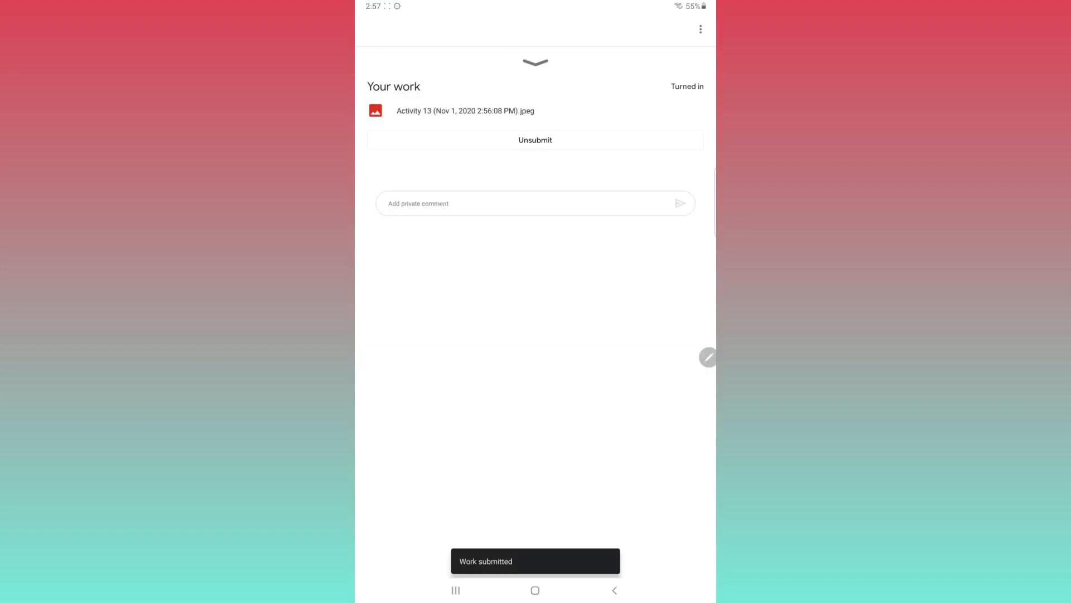